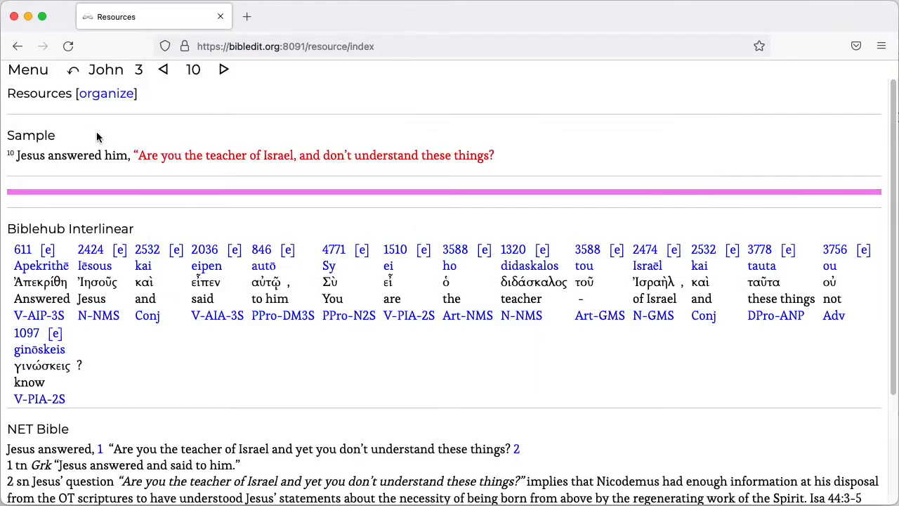
- Go through Menu and Tools to the Print resources page listing Sample and Scrivener Greek
{"action": "left_click", "coordinate": [270, 70]}
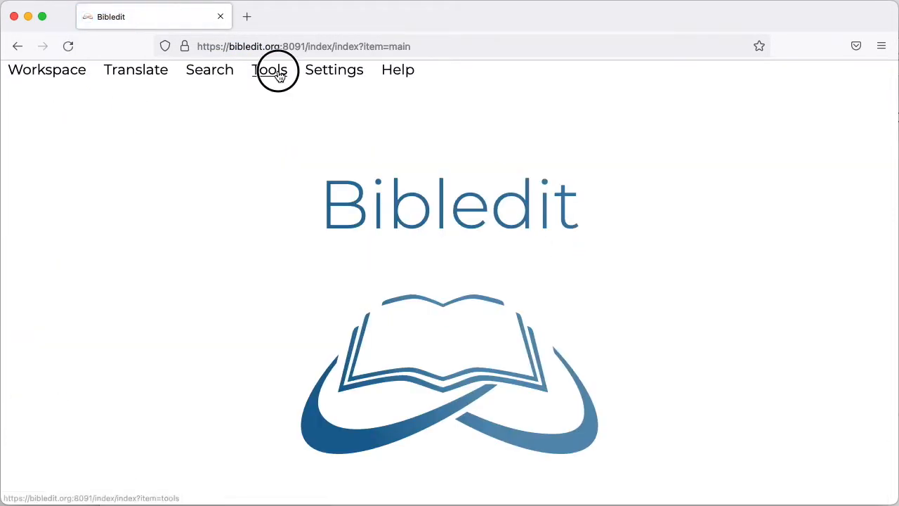
{"action": "left_click", "coordinate": [270, 69]}
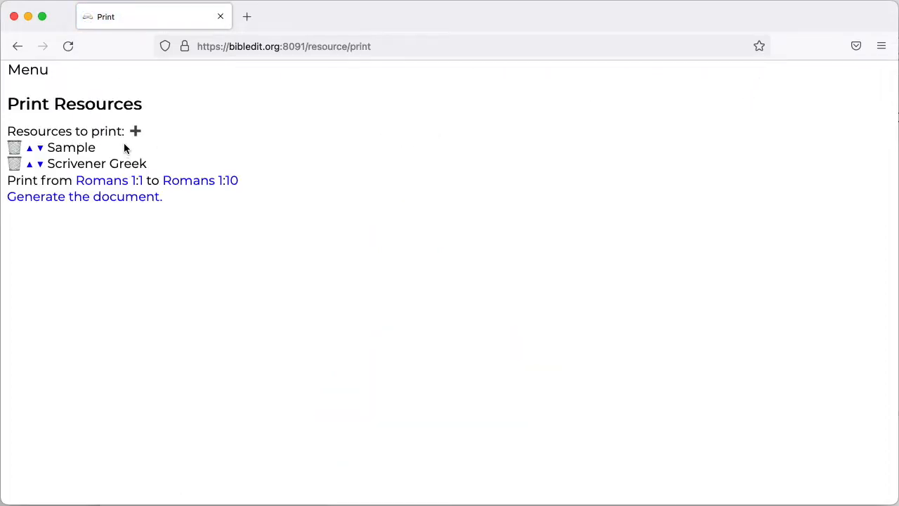
{"action": "left_click", "coordinate": [135, 131]}
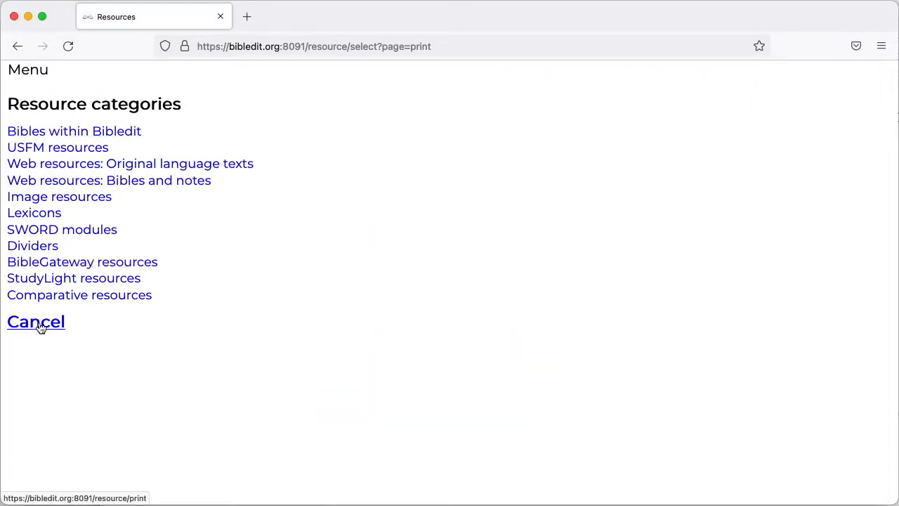
{"action": "left_click", "coordinate": [35, 321]}
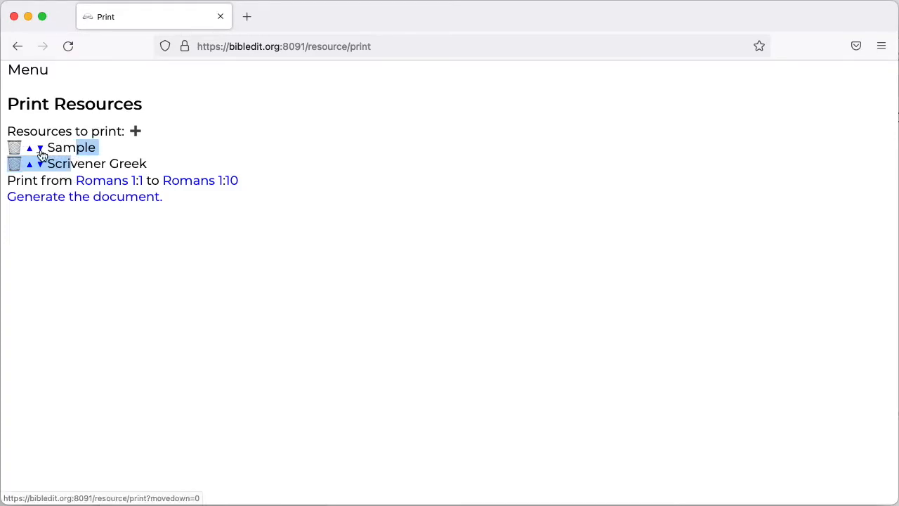
{"action": "left_click", "coordinate": [40, 148]}
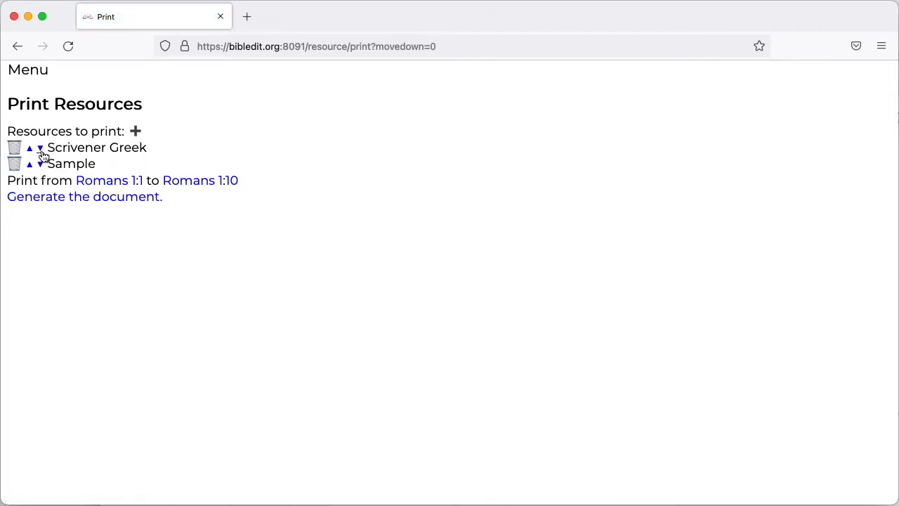
{"action": "left_click", "coordinate": [40, 148]}
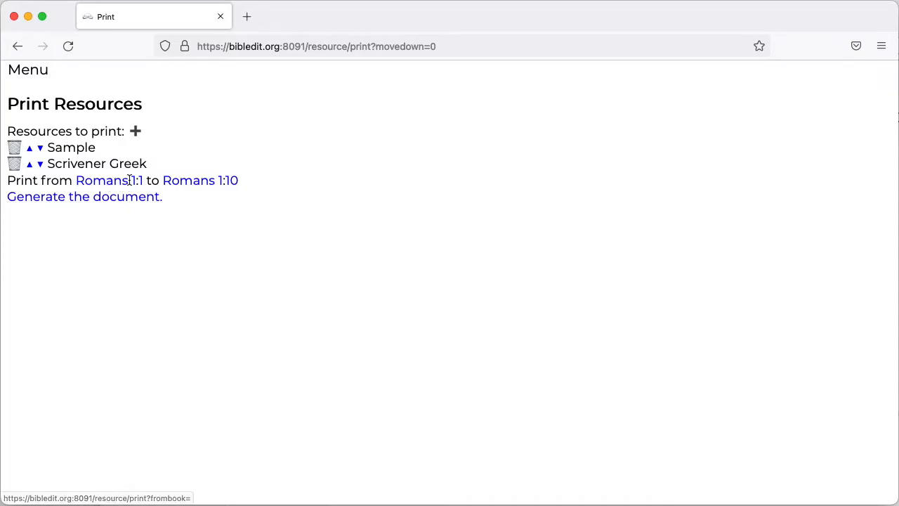
- Keep Romans 1:1 as the range start and end the print range at Romans 1:9
{"action": "left_click", "coordinate": [155, 181]}
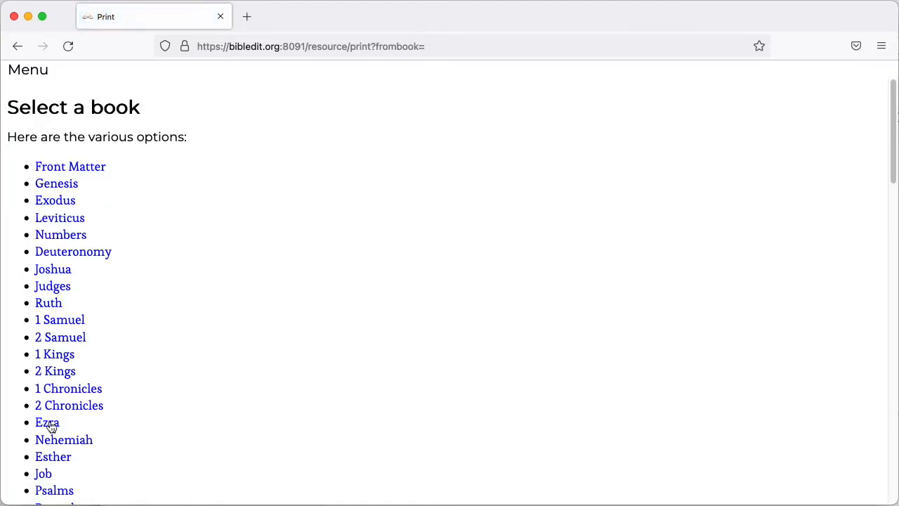
{"action": "scroll", "scroll_direction": "down", "scroll_amount": 3}
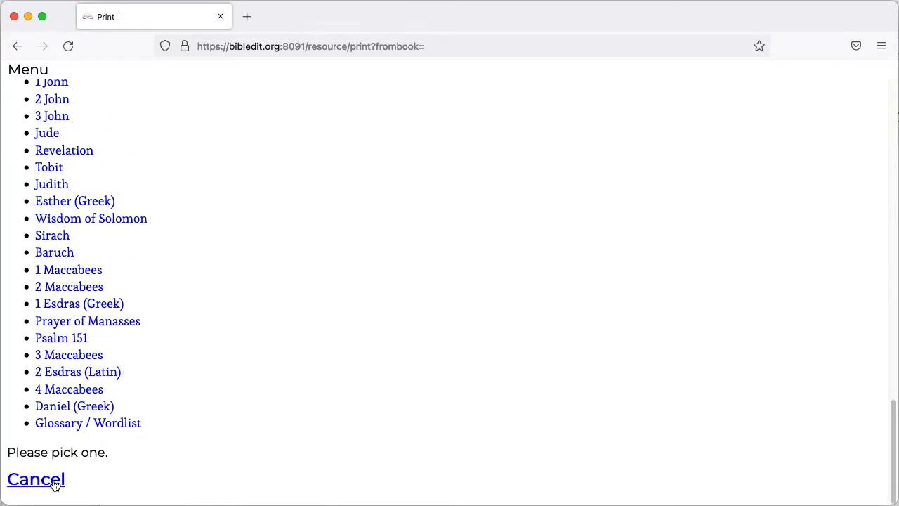
{"action": "left_click", "coordinate": [35, 479]}
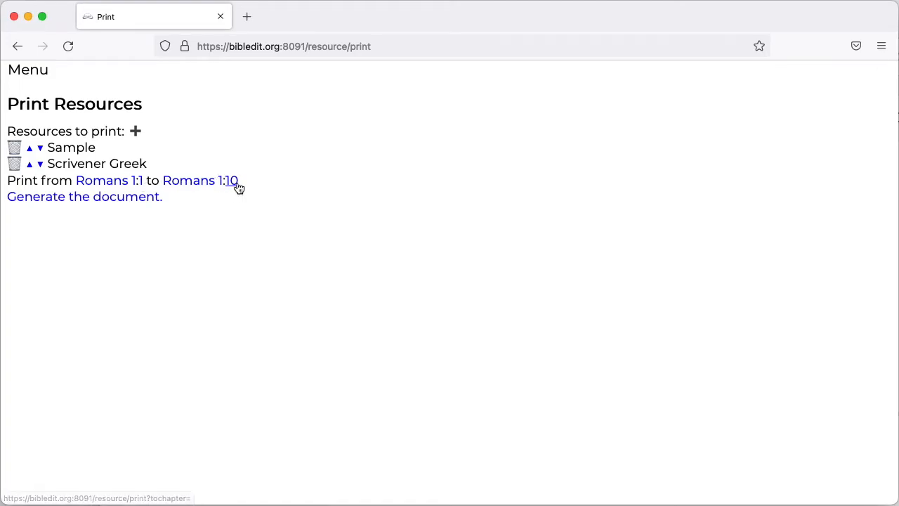
{"action": "left_click", "coordinate": [232, 181]}
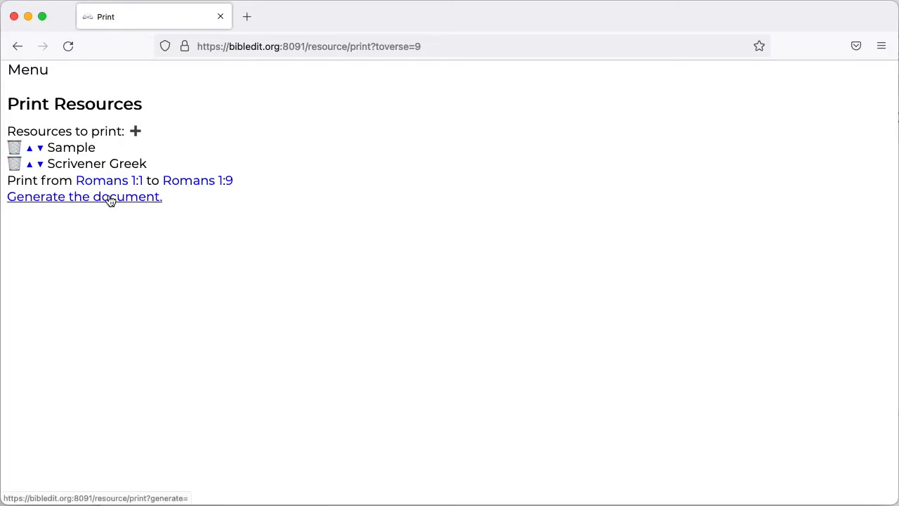
- Generate the Romans 1:1–1:9 document and scroll through the print preview
{"action": "left_click", "coordinate": [84, 196]}
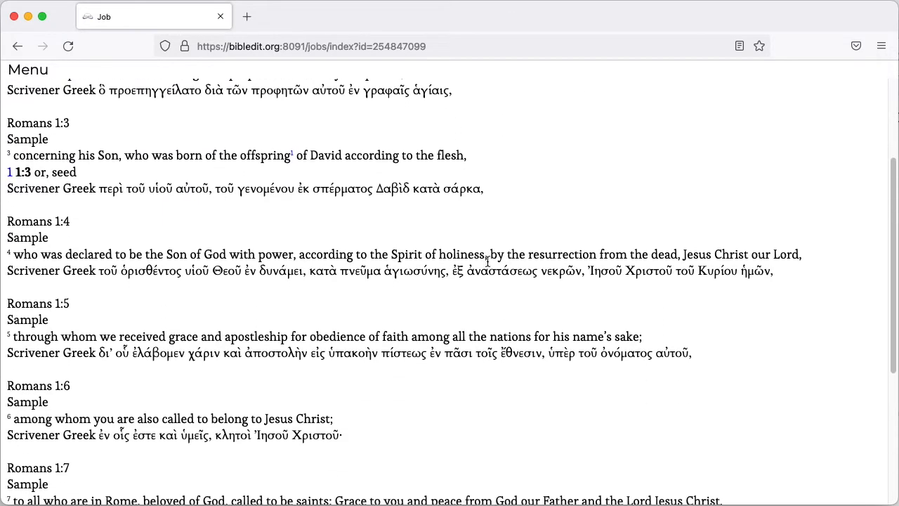
{"action": "scroll", "scroll_direction": "down", "scroll_amount": 3}
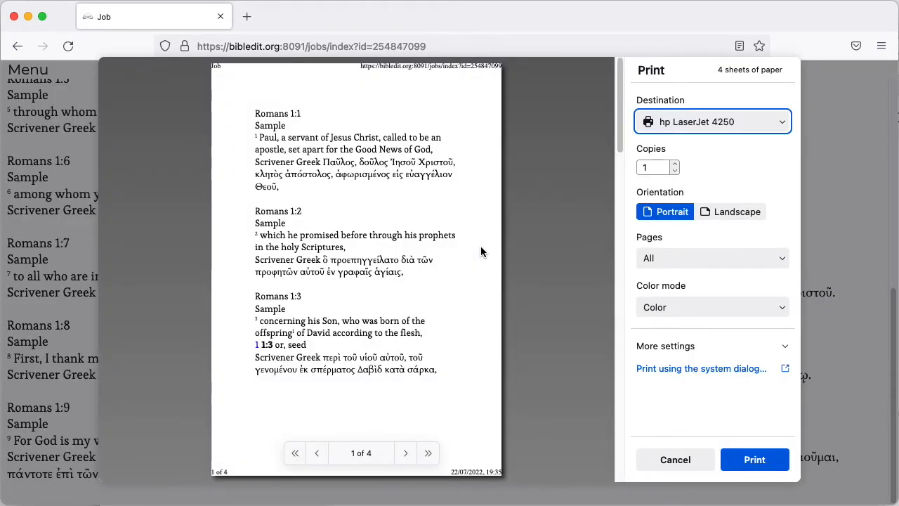
{"action": "mouse_move", "coordinate": [524, 241]}
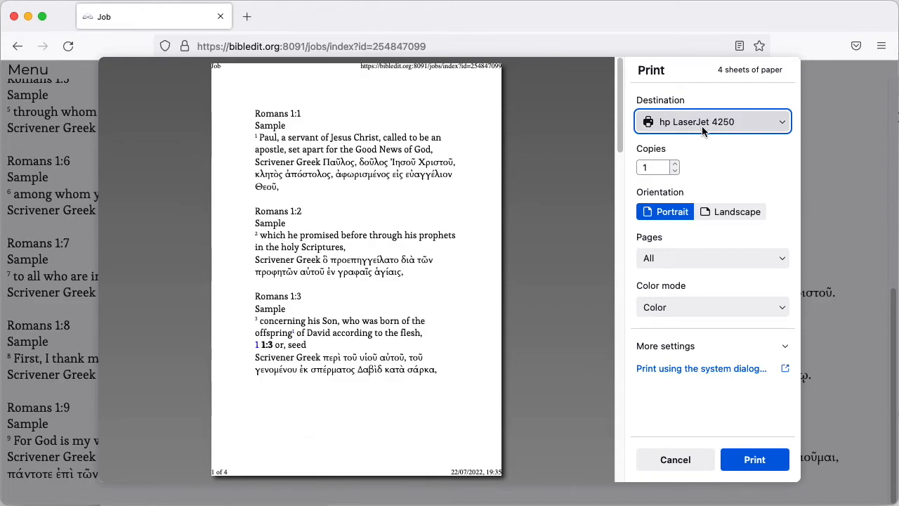
- Set the Firefox print destination to Save to PDF
{"action": "left_click", "coordinate": [711, 121]}
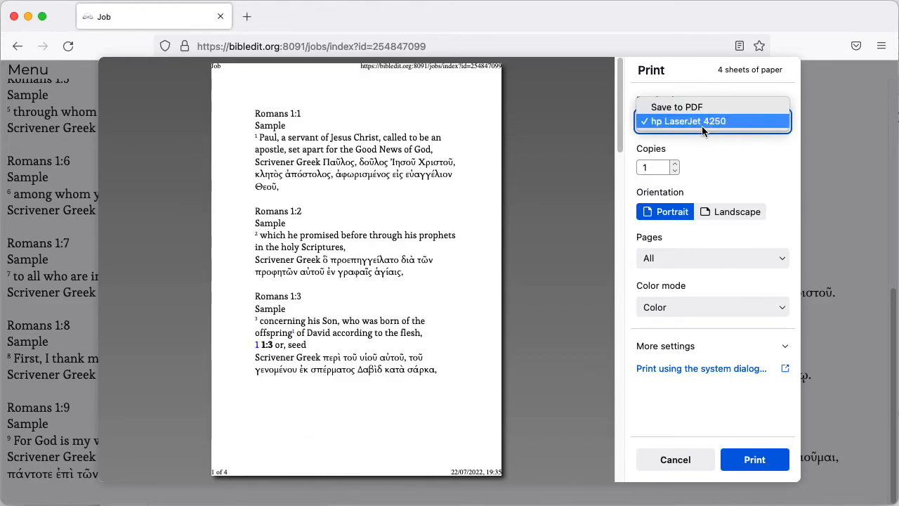
{"action": "left_click", "coordinate": [677, 107]}
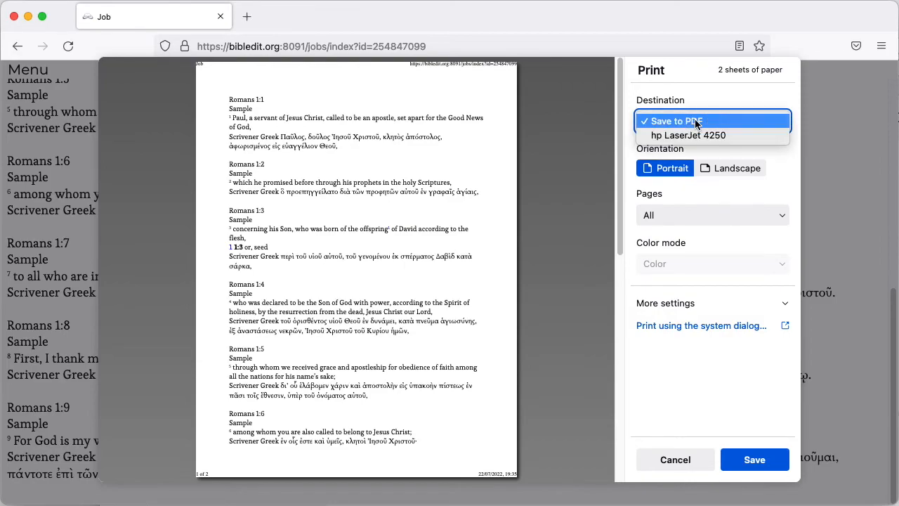
{"action": "left_click", "coordinate": [676, 121]}
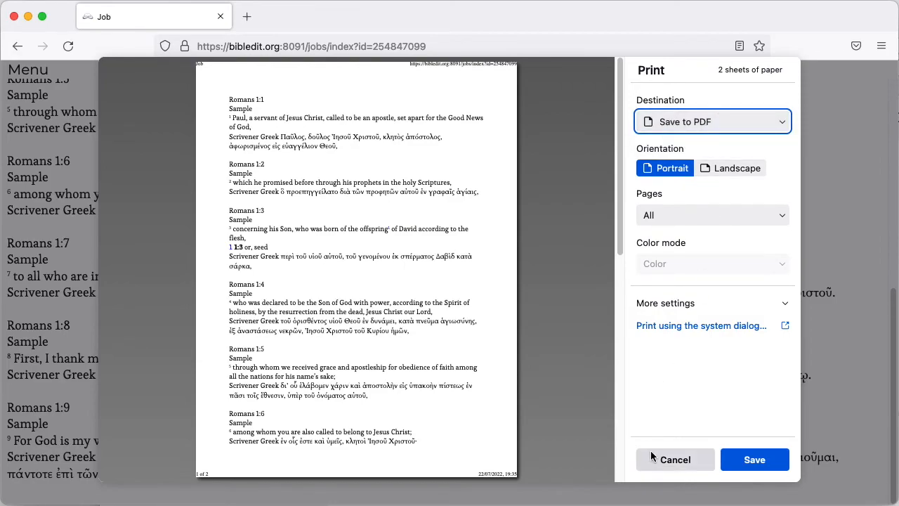